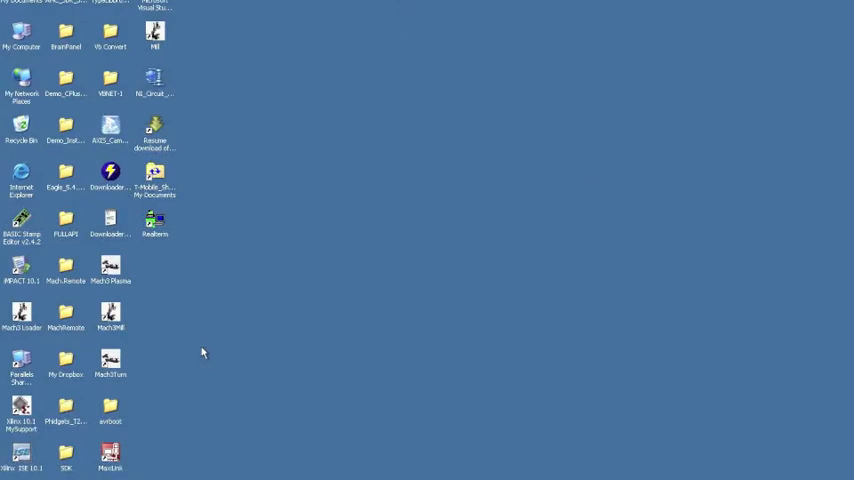
{"action": "mouse_move", "coordinate": [292, 338]}
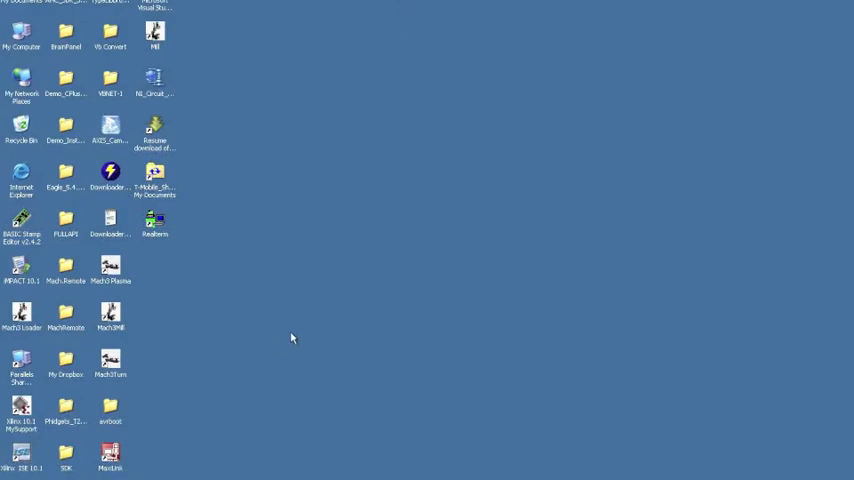
{"action": "mouse_move", "coordinate": [204, 362]}
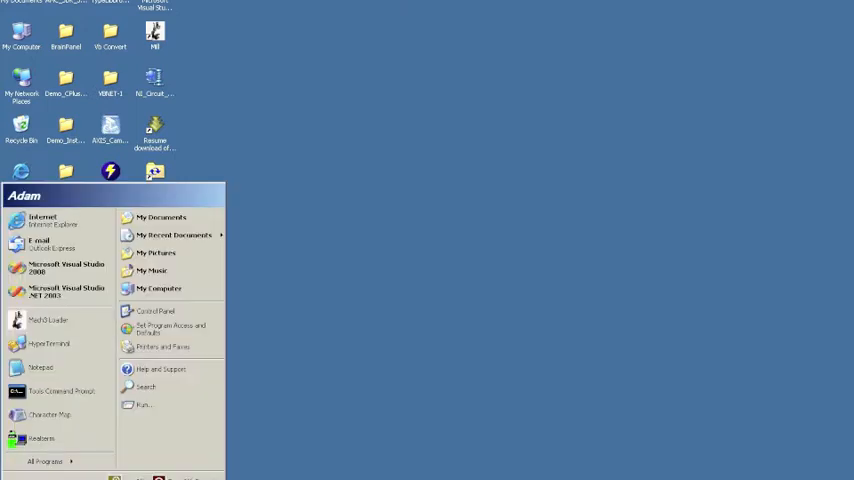
Expand the All Programs list to reach the RTD Explorer entry.
{"action": "left_click", "coordinate": [44, 460]}
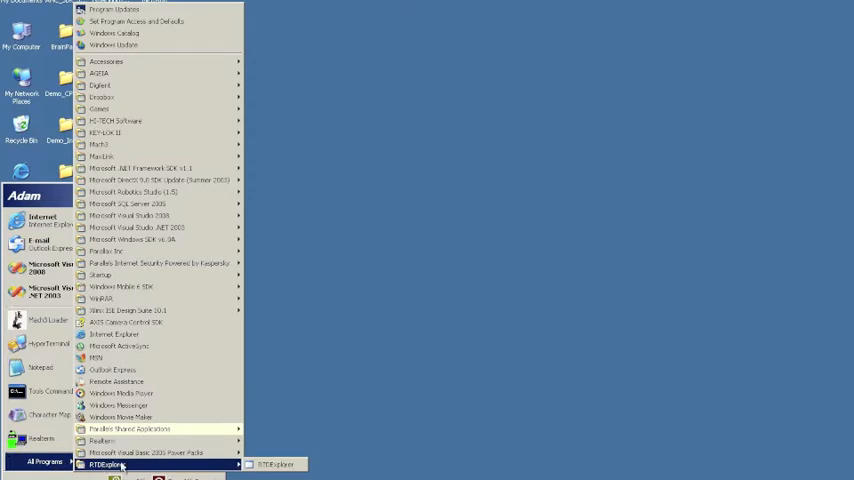
{"action": "mouse_move", "coordinate": [276, 464]}
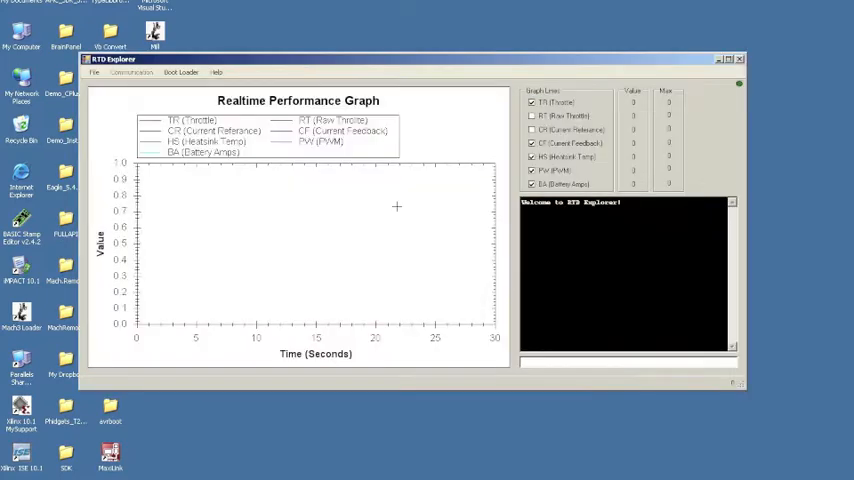
Maximize the RTD Explorer window so the empty Realtime Performance Graph fills the screen.
{"action": "left_click", "coordinate": [728, 60]}
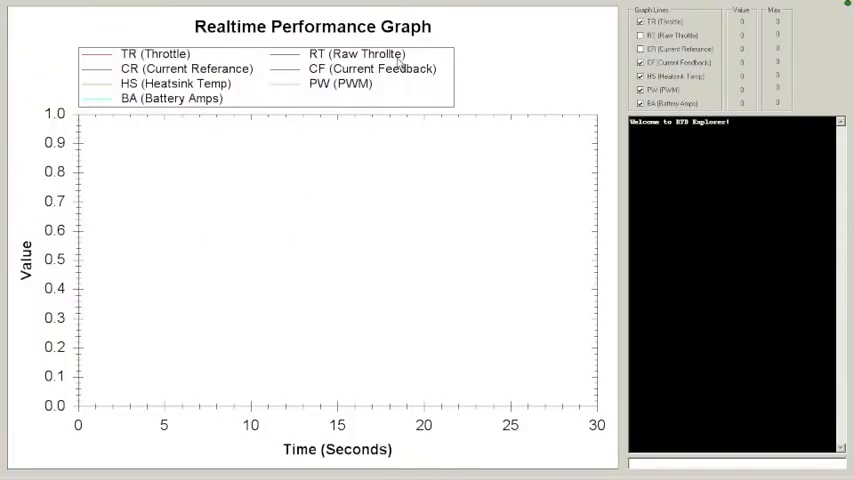
{"action": "mouse_move", "coordinate": [494, 32]}
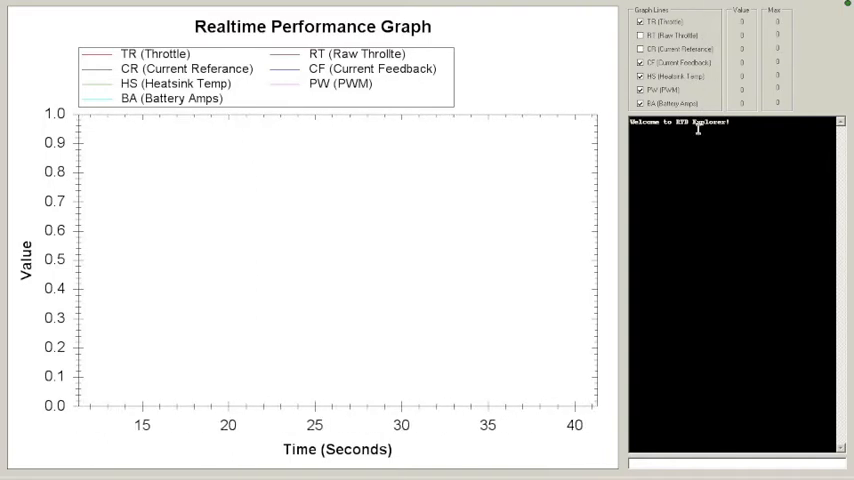
Run Check for Updates from the Help menu to show the available new version.
{"action": "left_click", "coordinate": [110, 6]}
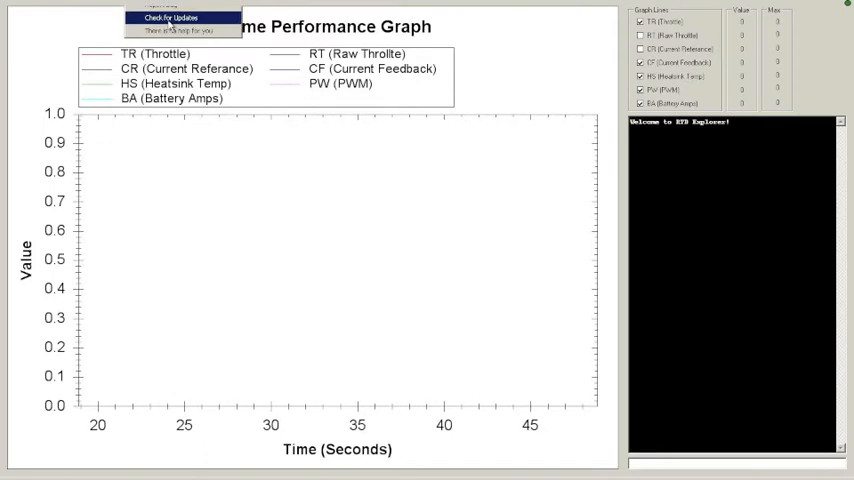
{"action": "left_click", "coordinate": [168, 18]}
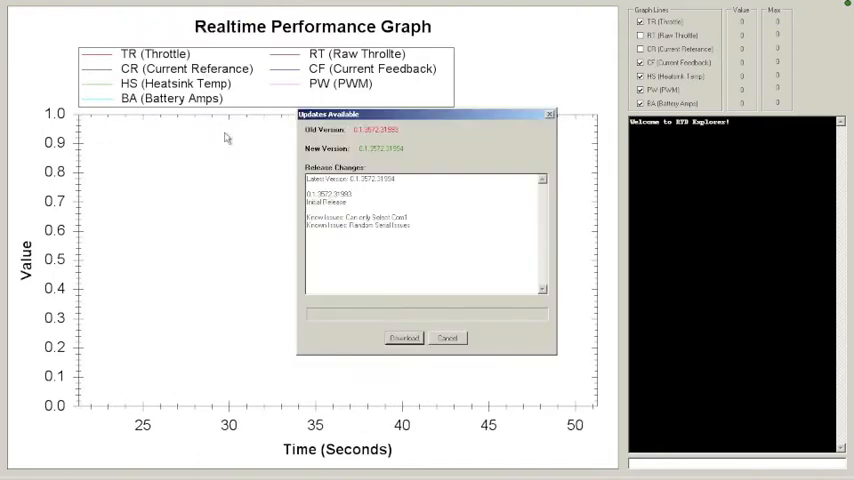
{"action": "mouse_move", "coordinate": [474, 144]}
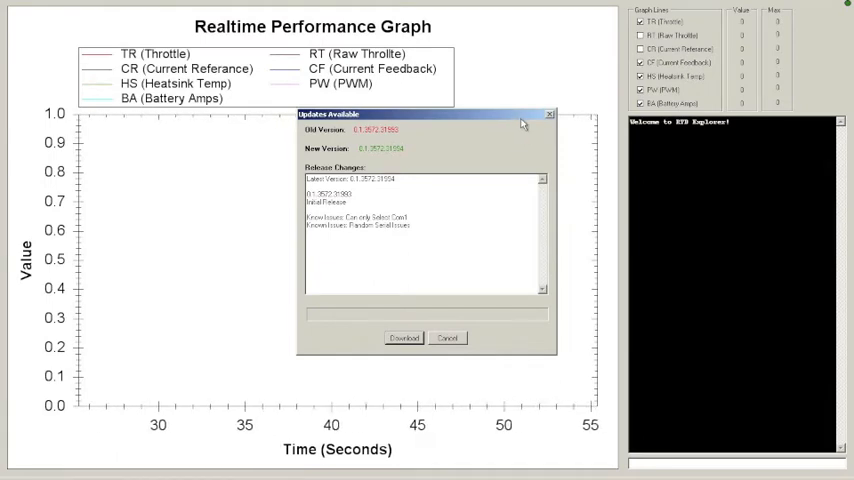
{"action": "mouse_move", "coordinate": [428, 136]}
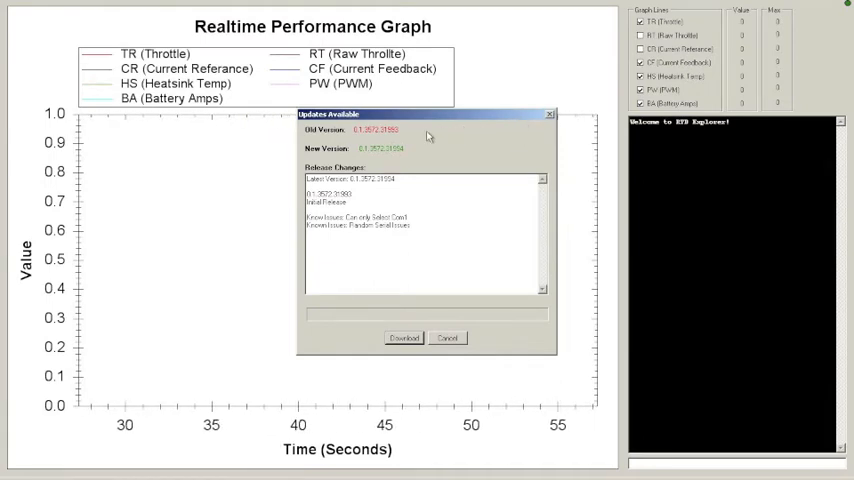
{"action": "mouse_move", "coordinate": [404, 164]}
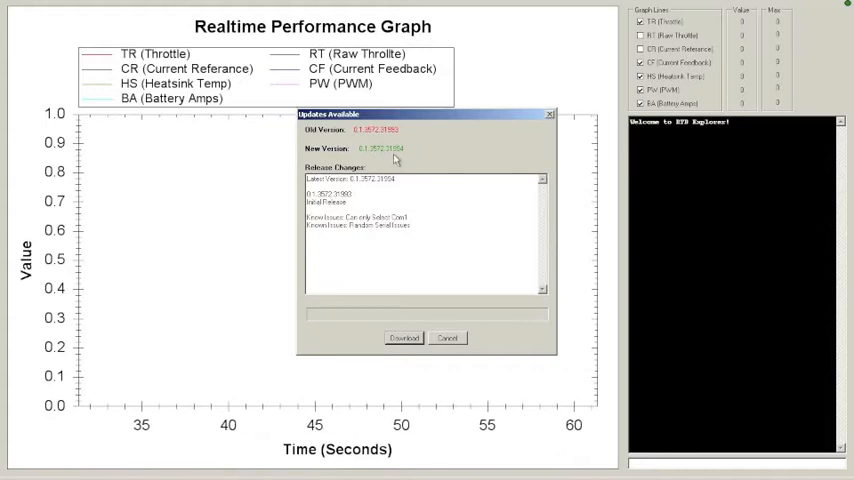
{"action": "mouse_move", "coordinate": [410, 132]}
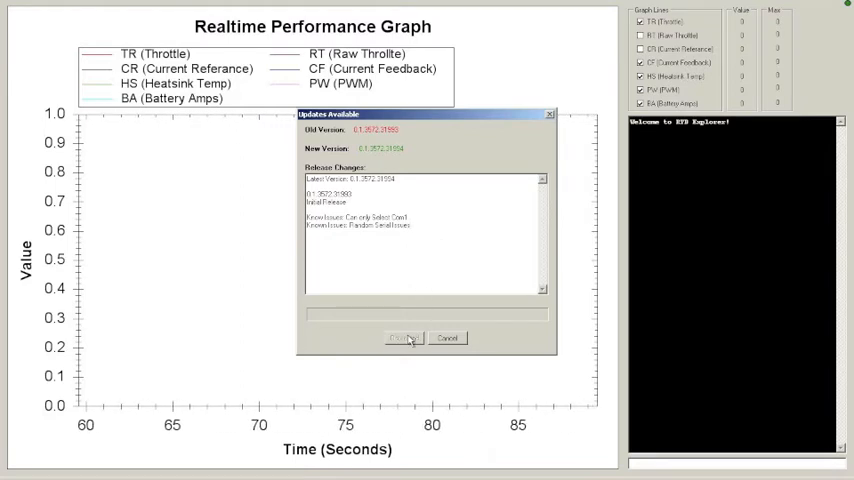
Download the available update, acknowledge completion and install it.
{"action": "left_click", "coordinate": [404, 338]}
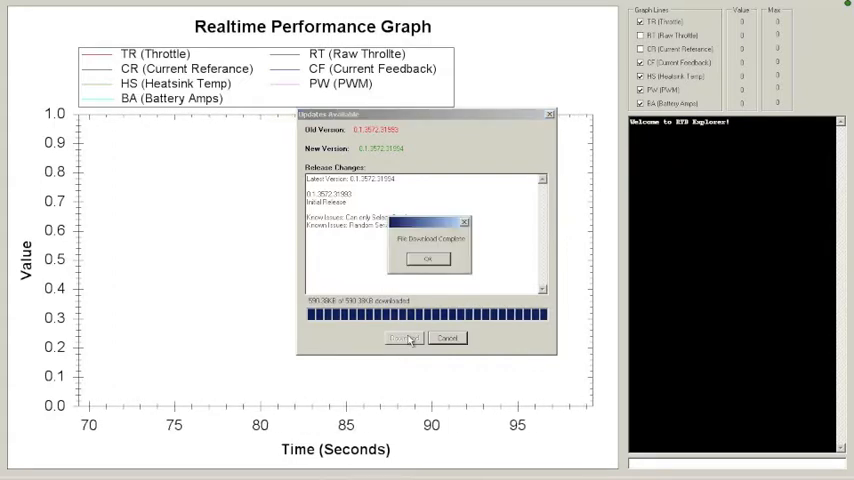
{"action": "left_click", "coordinate": [428, 260]}
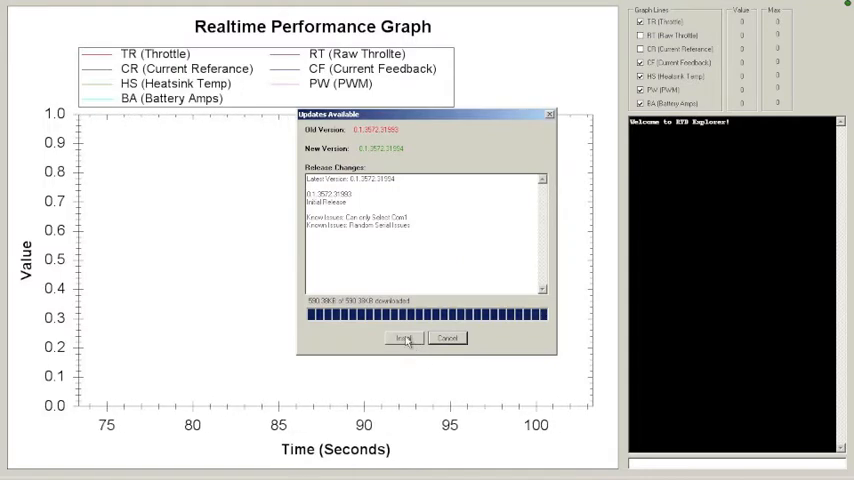
{"action": "left_click", "coordinate": [404, 338]}
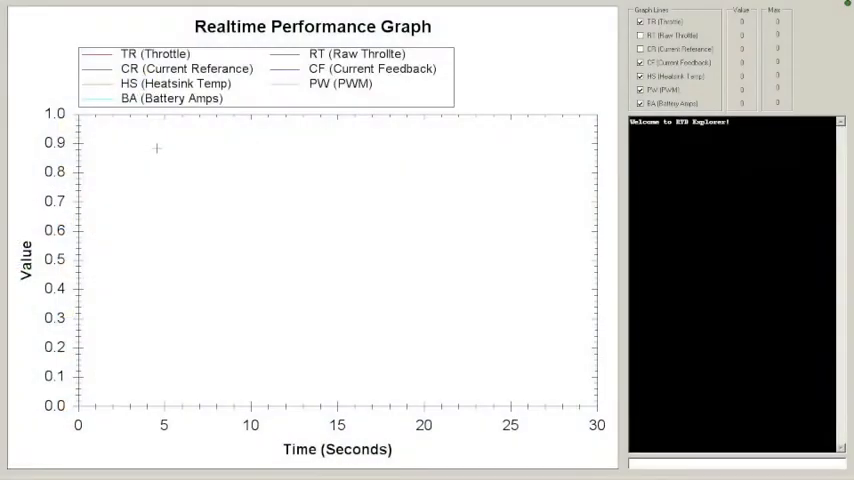
{"action": "mouse_move", "coordinate": [252, 124]}
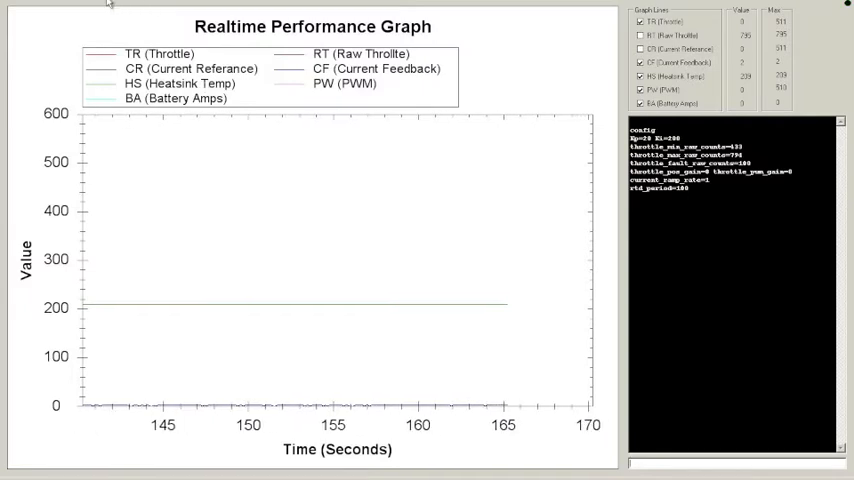
Start the firmware reload and choose the definition file and the desired firmware file.
{"action": "left_click", "coordinate": [110, 8]}
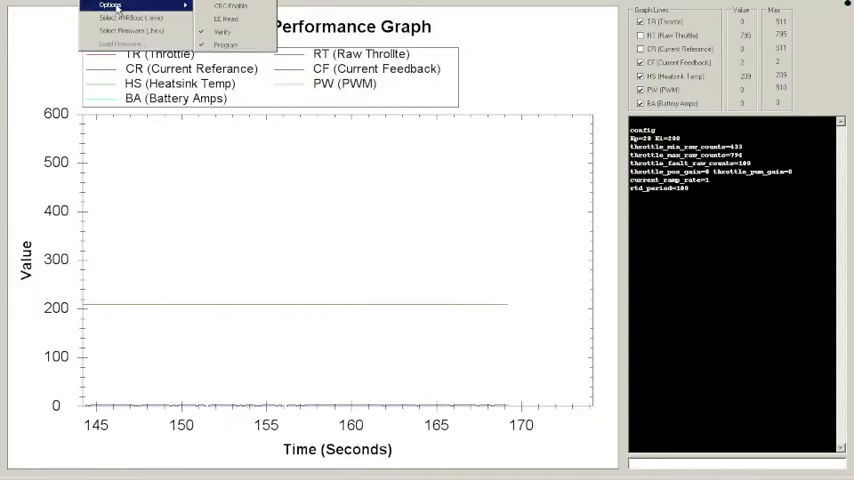
{"action": "mouse_move", "coordinate": [230, 8]}
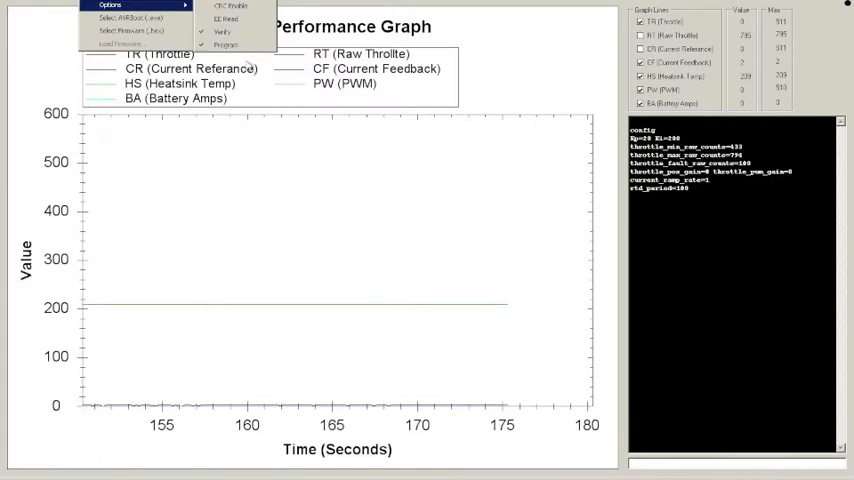
{"action": "mouse_move", "coordinate": [222, 32]}
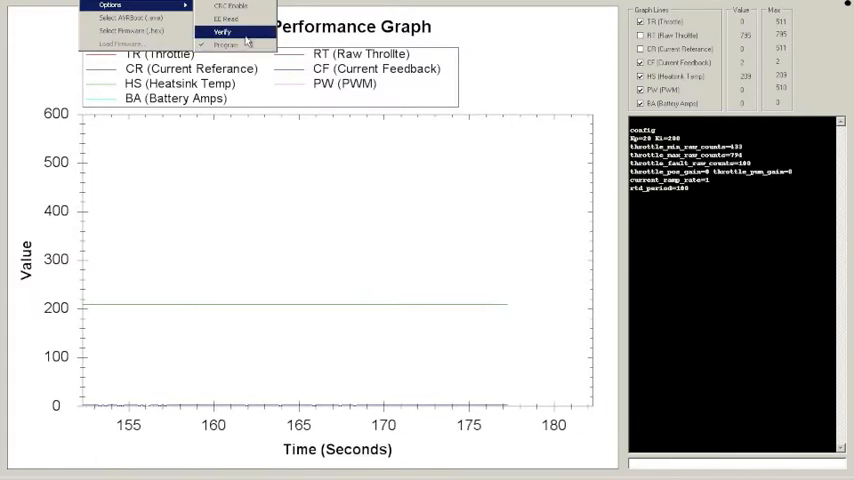
{"action": "left_click", "coordinate": [224, 32]}
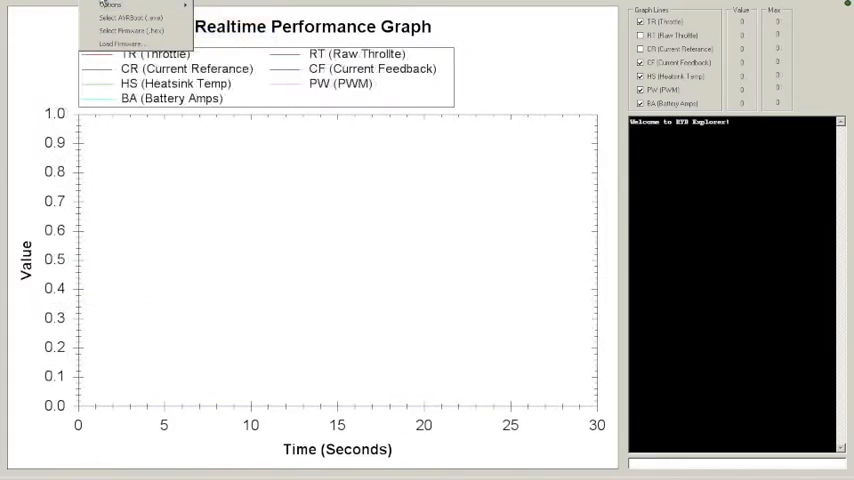
{"action": "left_click", "coordinate": [130, 20]}
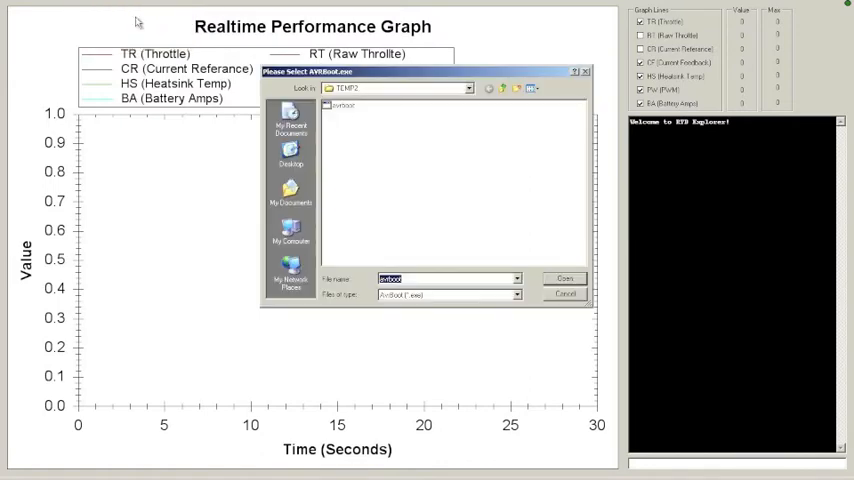
{"action": "left_click", "coordinate": [342, 104]}
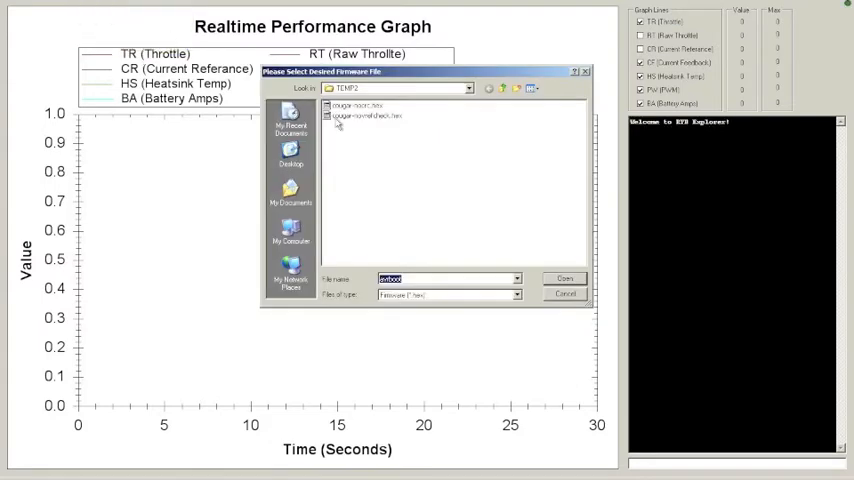
{"action": "left_click", "coordinate": [356, 104]}
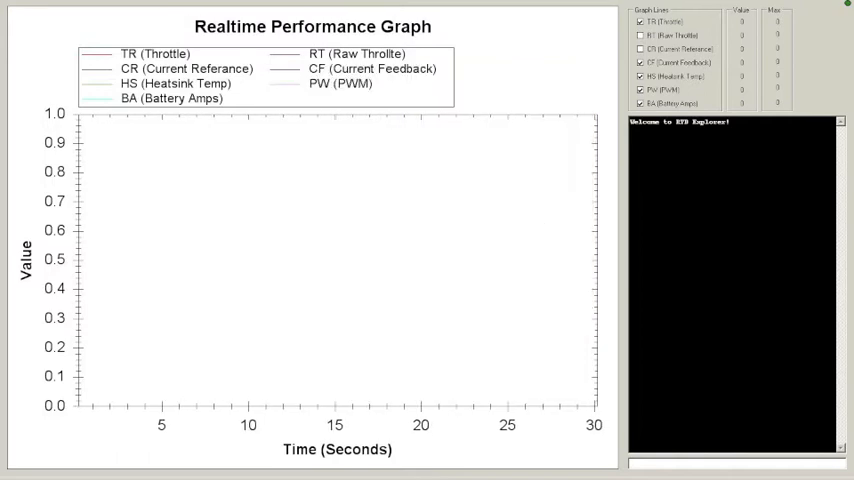
Run Load Firmware and confirm Yes after power-cycling the controller to begin flashing.
{"action": "left_click", "coordinate": [116, 8]}
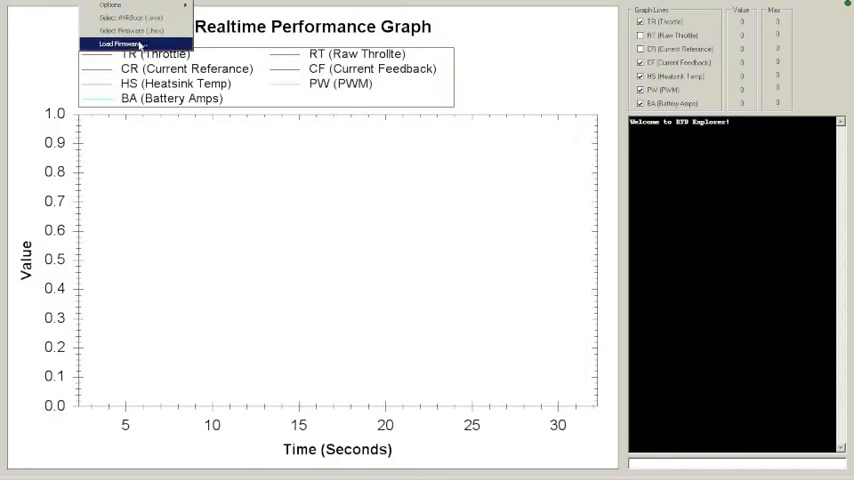
{"action": "left_click", "coordinate": [124, 44]}
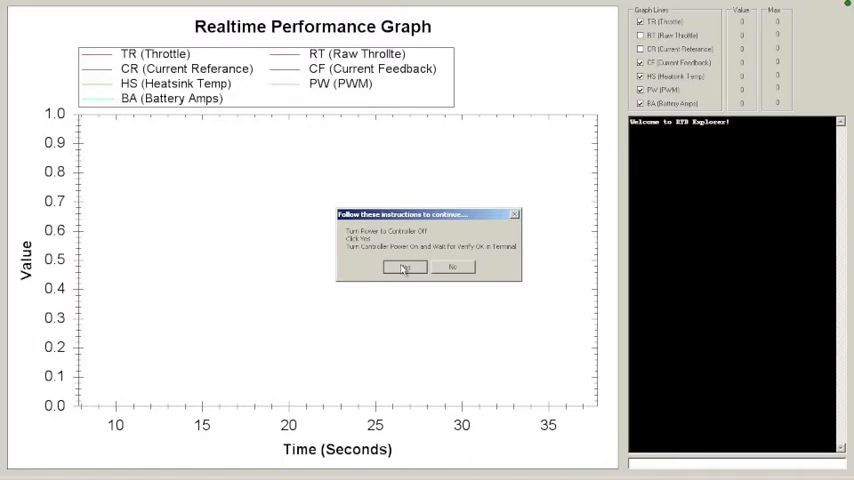
{"action": "left_click", "coordinate": [404, 268]}
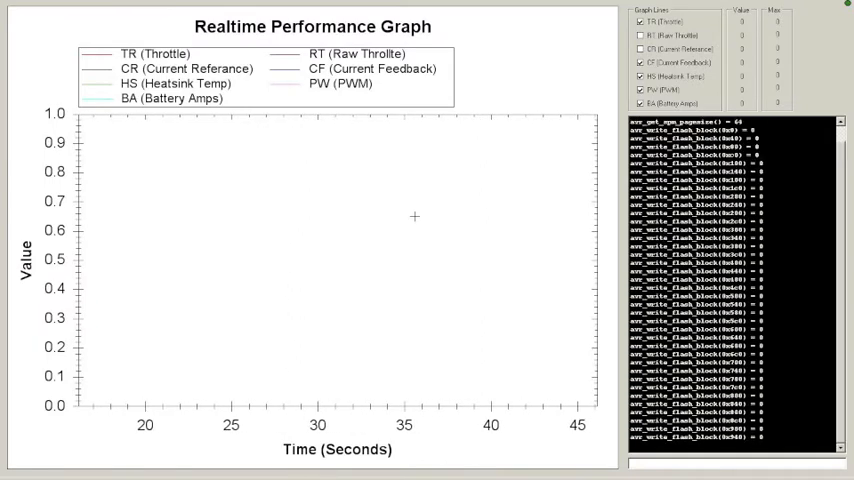
Scroll the console to follow the flash write and read-back messages.
{"action": "scroll", "scroll_direction": "down", "scroll_amount": 3}
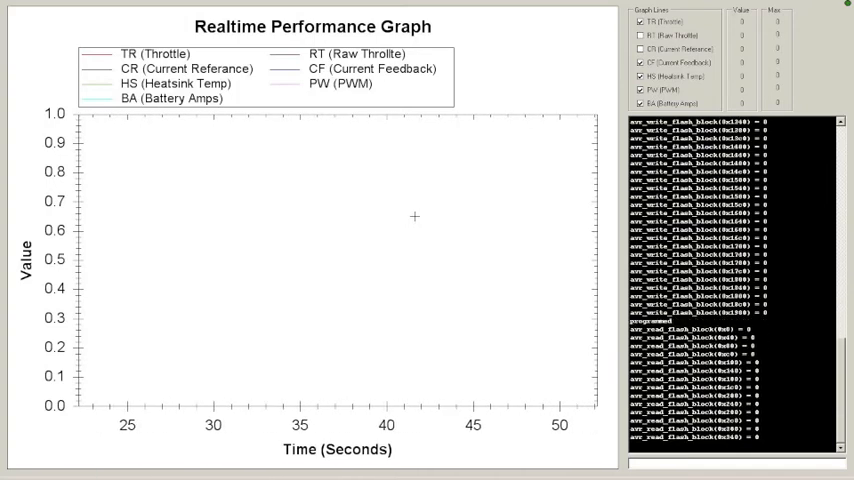
{"action": "scroll", "scroll_direction": "down", "scroll_amount": 3}
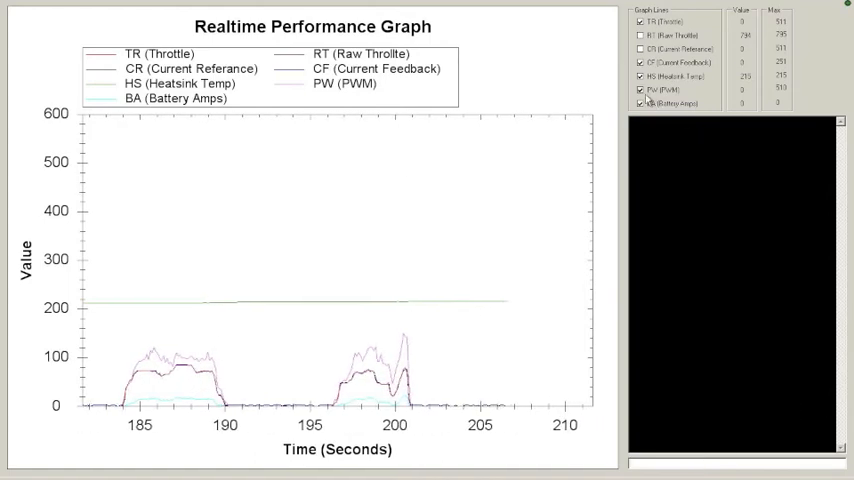
Toggle several Graph Lines checkboxes to show or hide drive signal traces.
{"action": "left_click", "coordinate": [640, 104]}
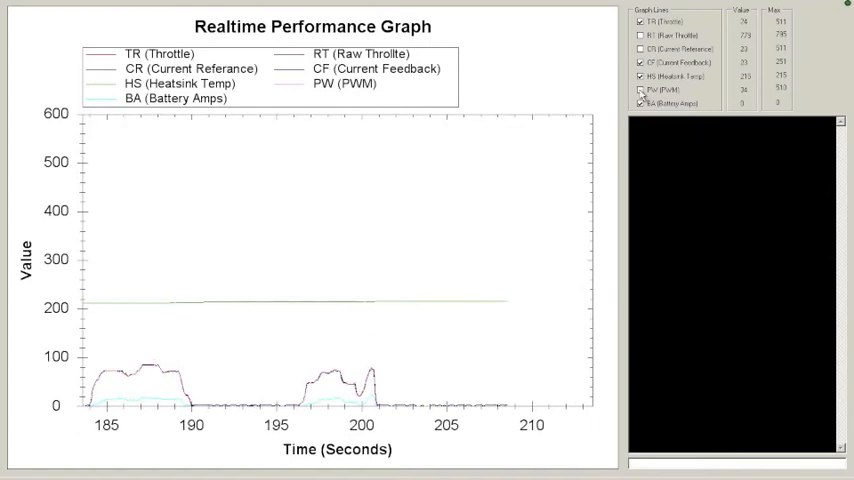
{"action": "left_click", "coordinate": [640, 90]}
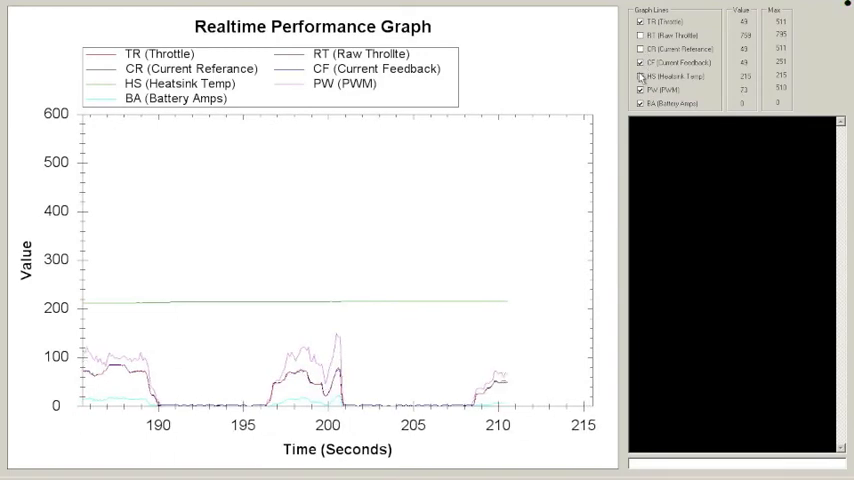
{"action": "left_click", "coordinate": [640, 76]}
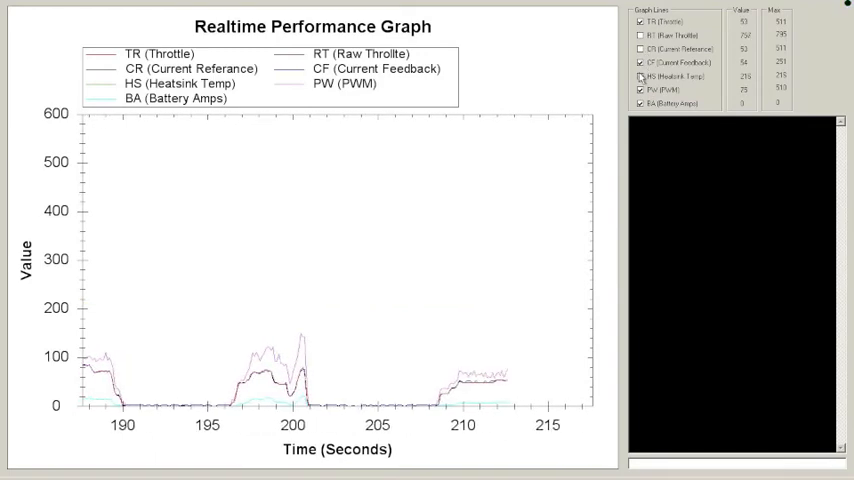
{"action": "left_click", "coordinate": [640, 76]}
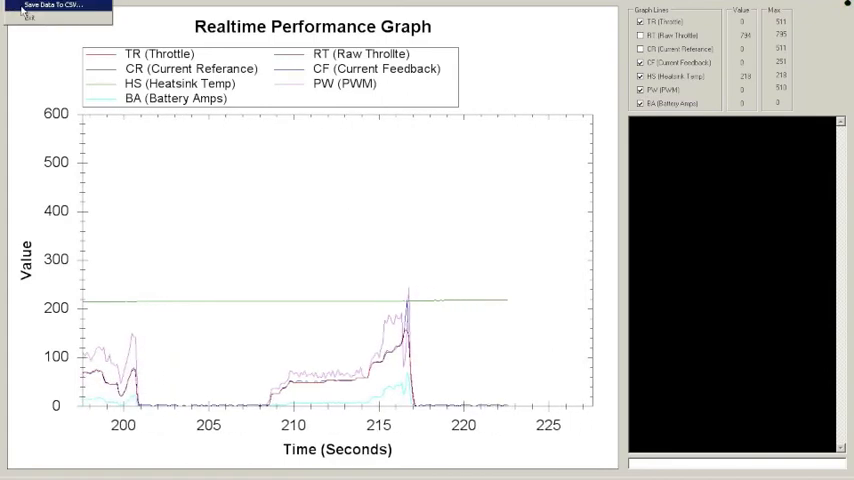
Save the logged data as a new logdata CSV on the C drive and confirm its creation.
{"action": "left_click", "coordinate": [50, 6]}
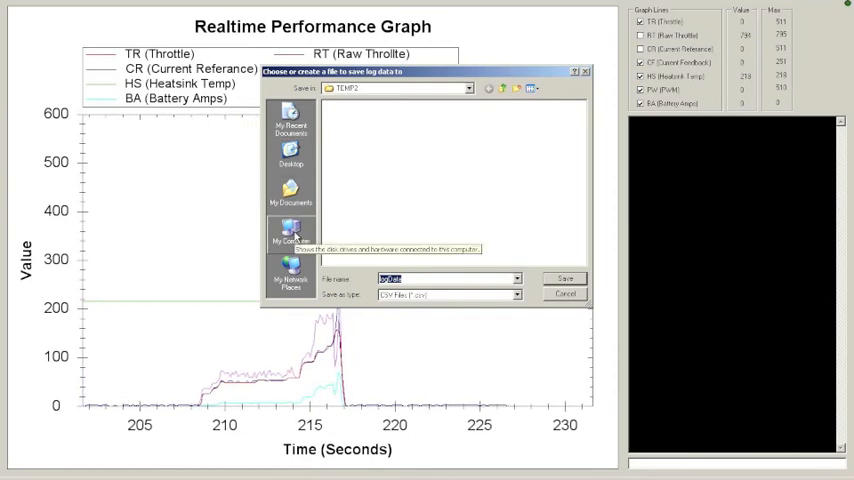
{"action": "left_click", "coordinate": [292, 230]}
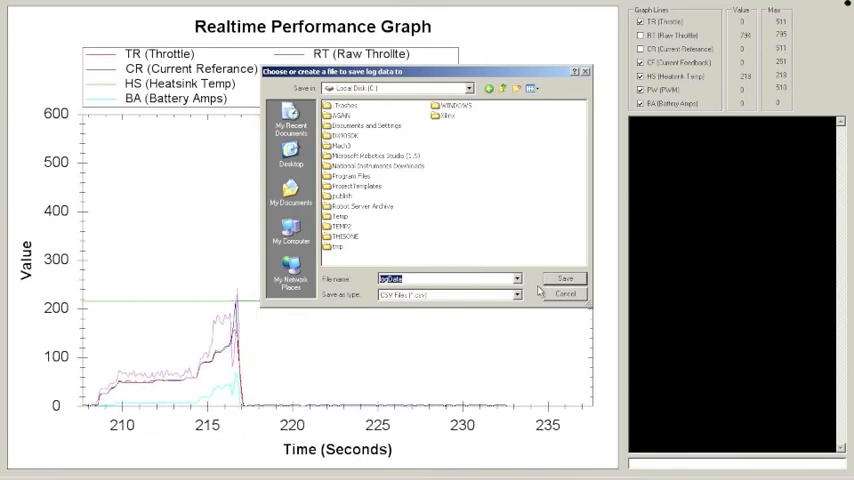
{"action": "left_click", "coordinate": [564, 278]}
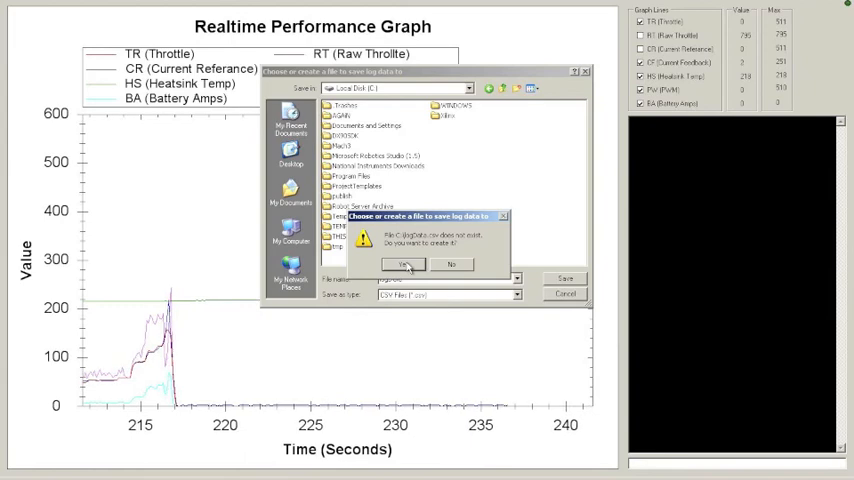
{"action": "left_click", "coordinate": [404, 264]}
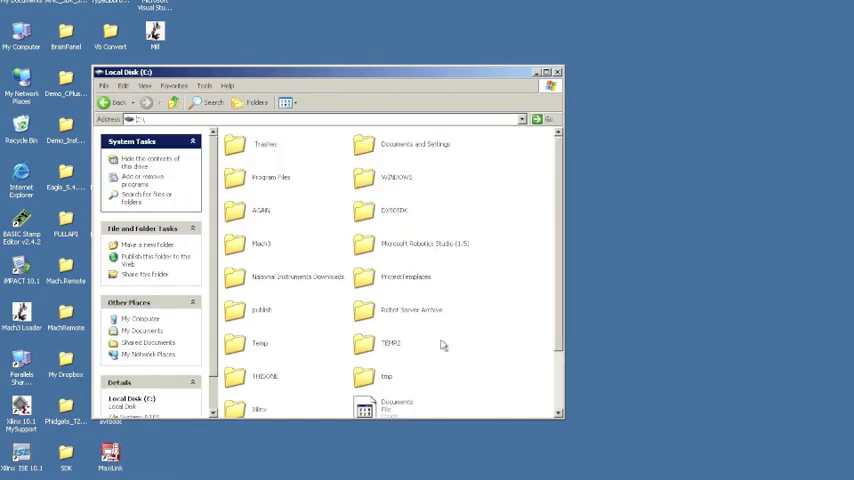
Open the saved logdata file from Explorer in Notepad.
{"action": "scroll", "scroll_direction": "down", "scroll_amount": 3}
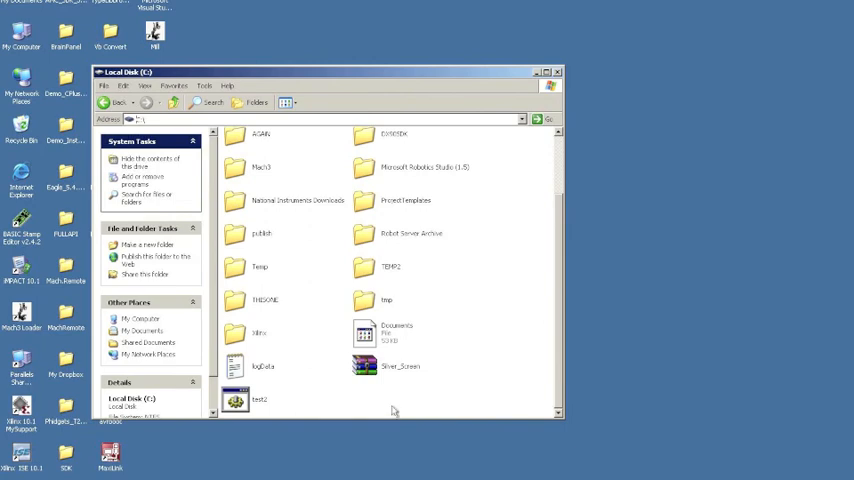
{"action": "double_click", "coordinate": [258, 364]}
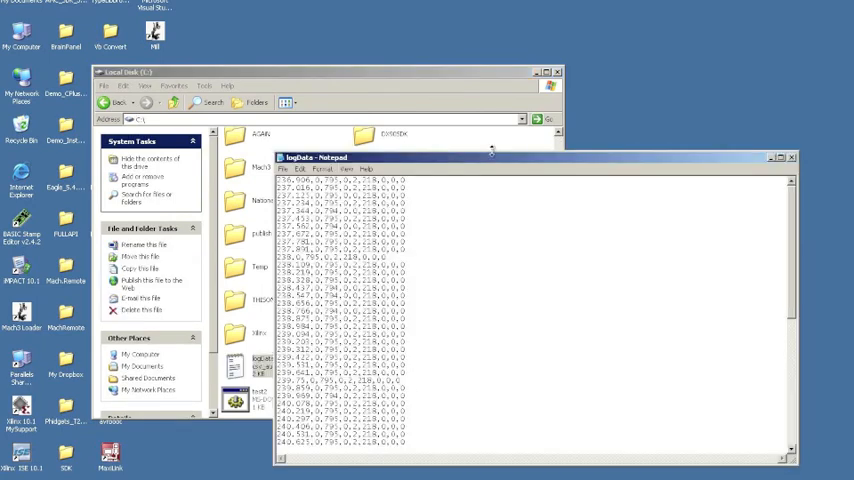
Maximize Notepad and scroll down through the comma-separated drive readings.
{"action": "left_click", "coordinate": [784, 156]}
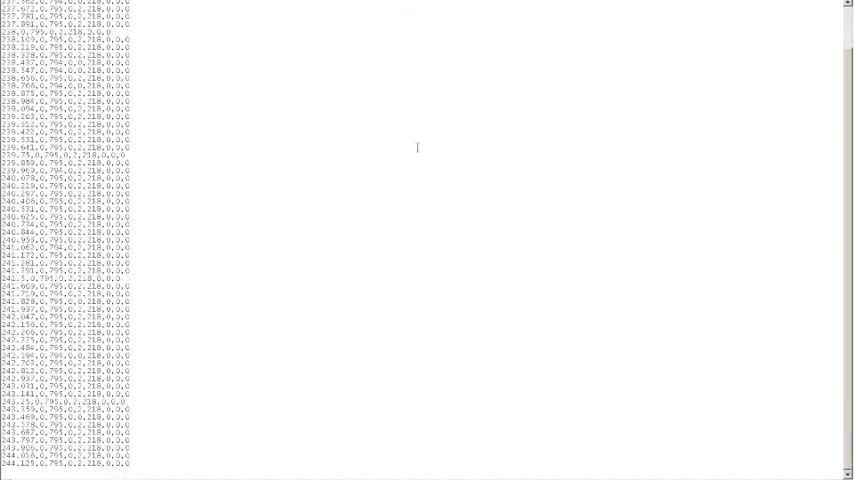
{"action": "scroll", "scroll_direction": "down", "scroll_amount": 3}
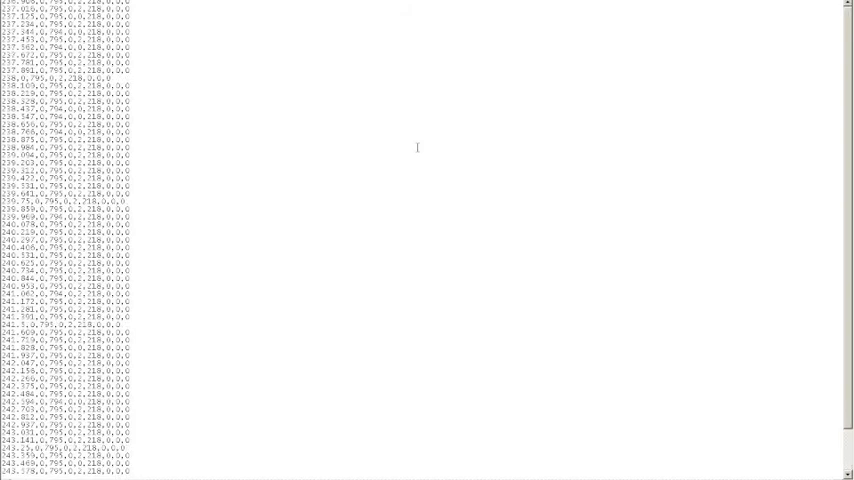
{"action": "mouse_move", "coordinate": [196, 24]}
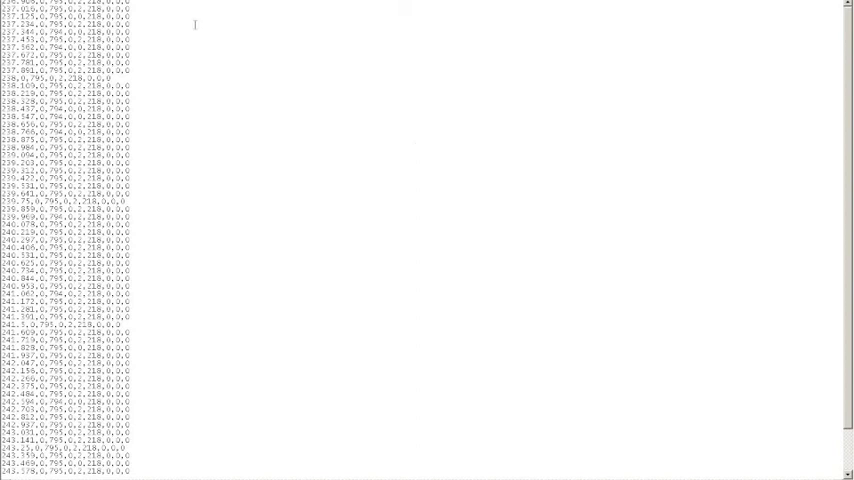